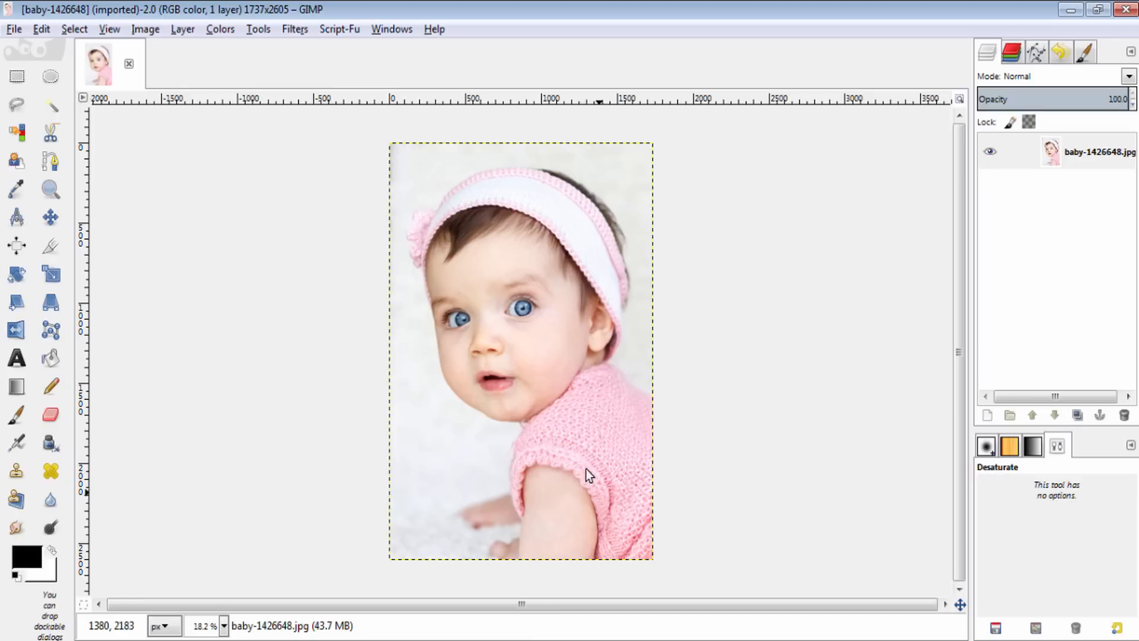
mouse_move(599, 421)
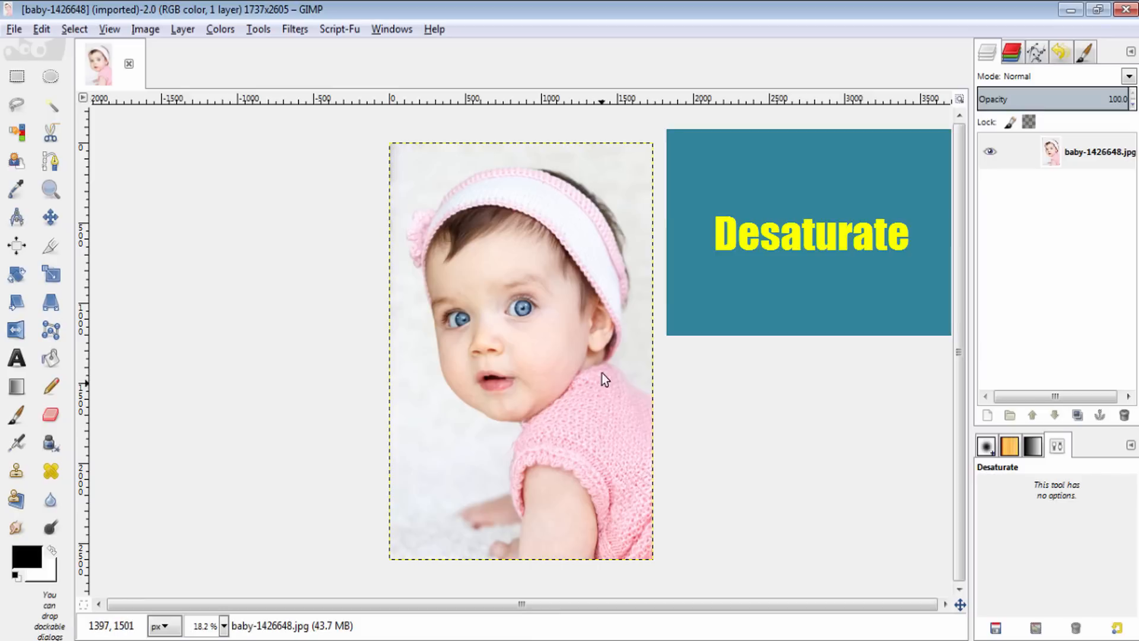
mouse_move(360, 191)
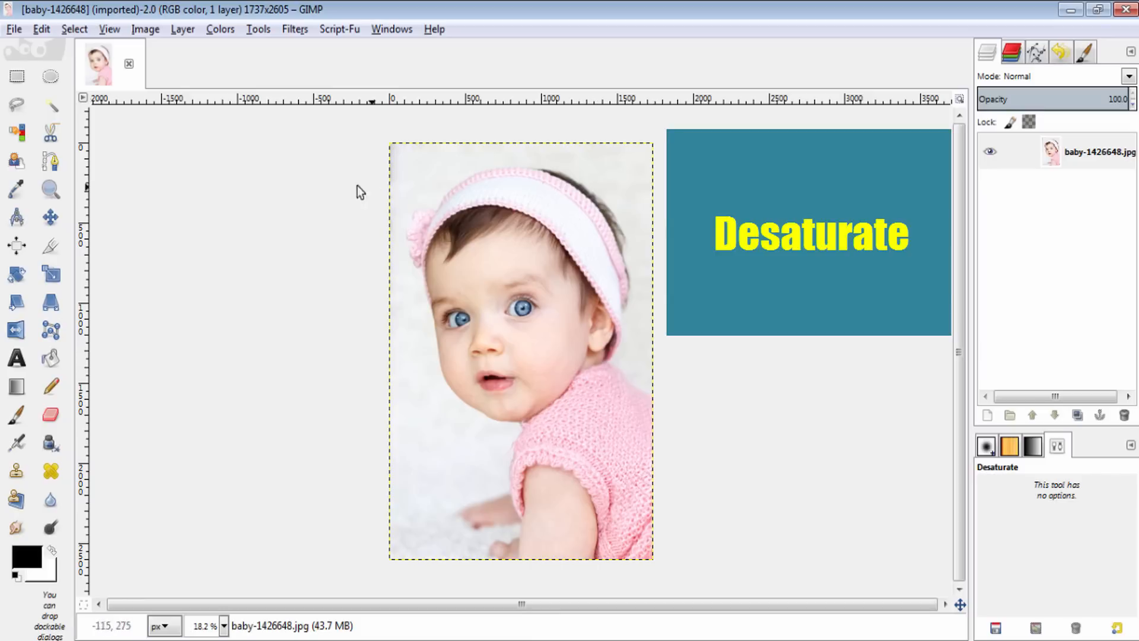
Desaturate the baby photo to grayscale using the Luminosity shade.
click(220, 29)
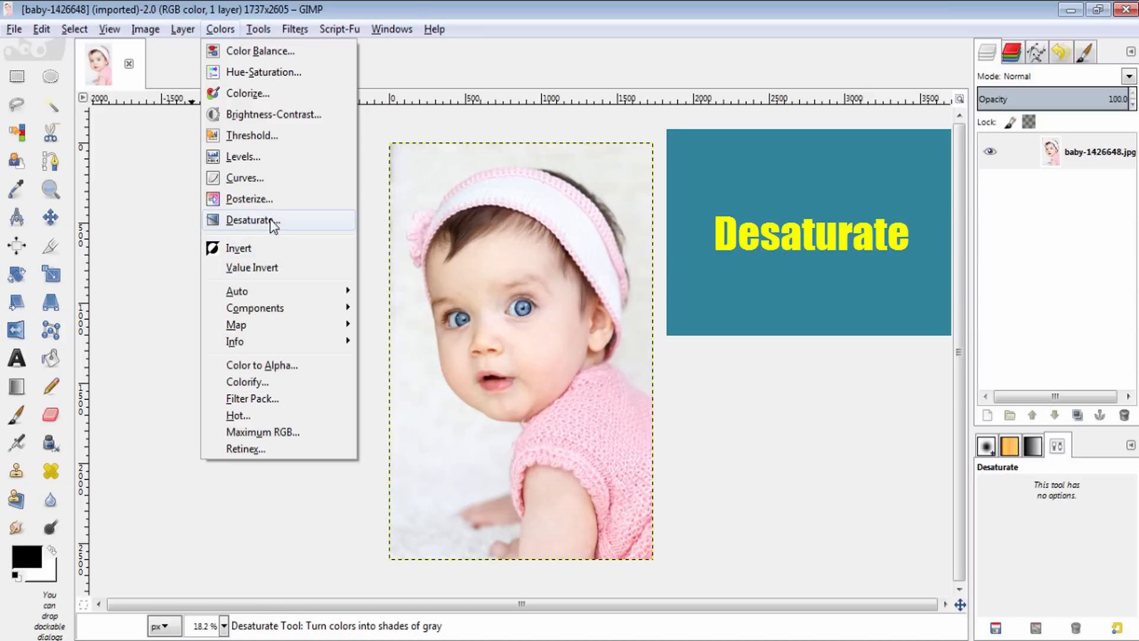
click(252, 219)
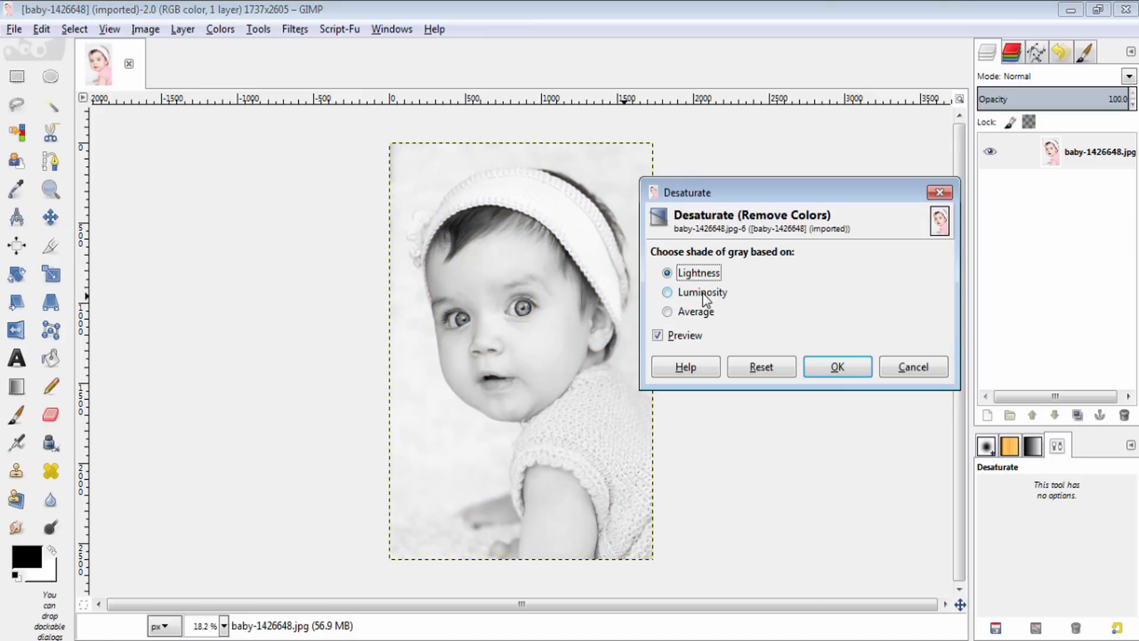
mouse_move(705, 300)
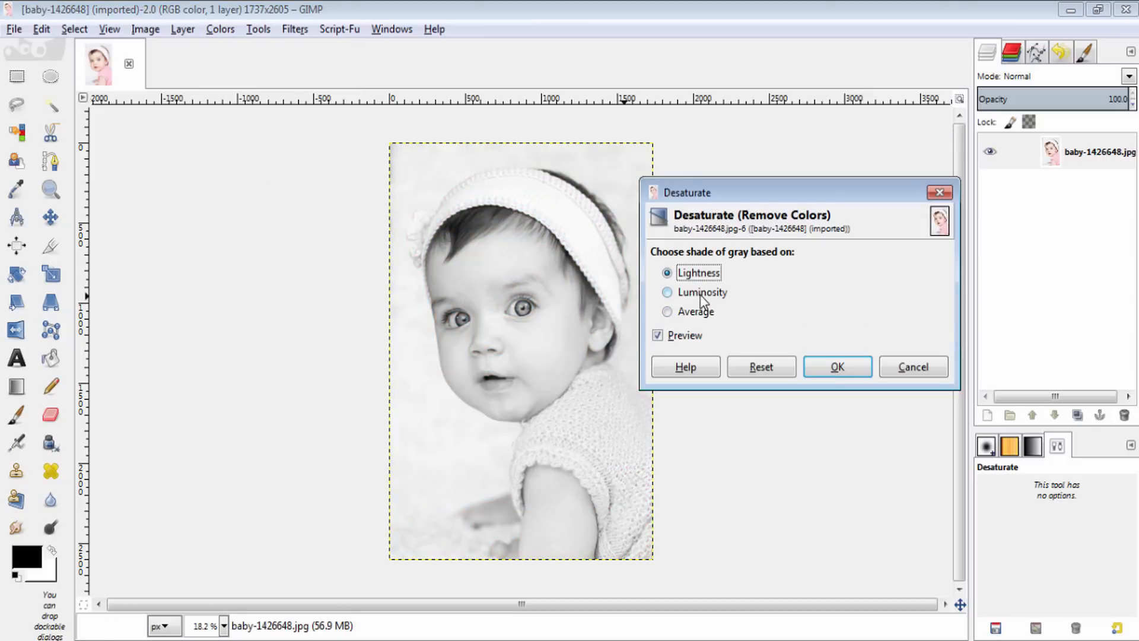
click(667, 291)
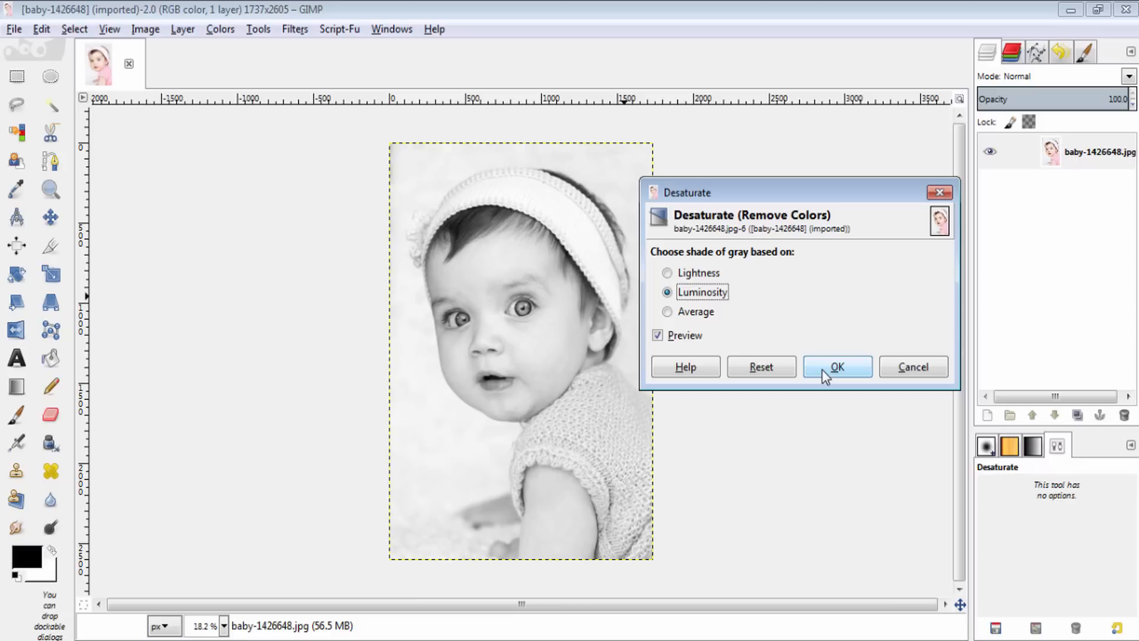
click(836, 366)
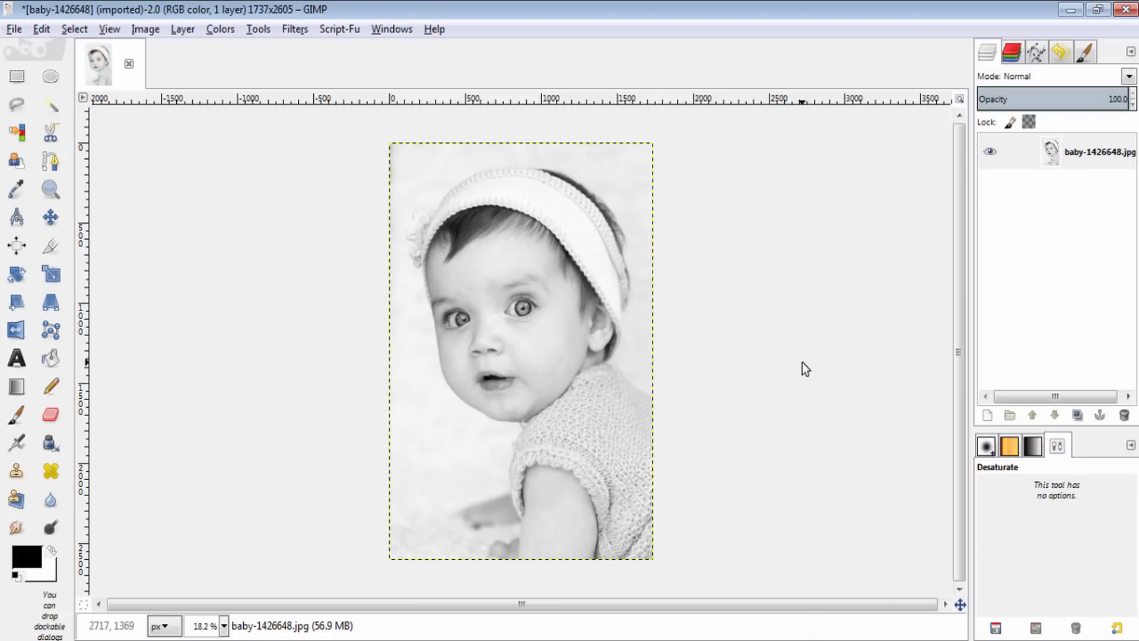
mouse_move(1088, 439)
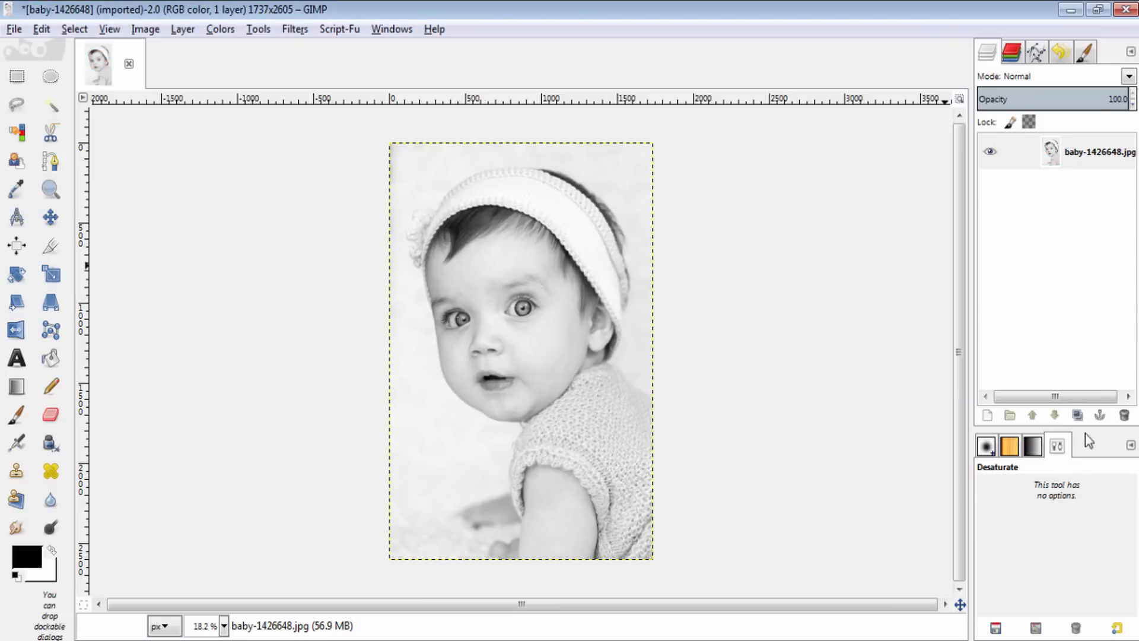
mouse_move(1078, 415)
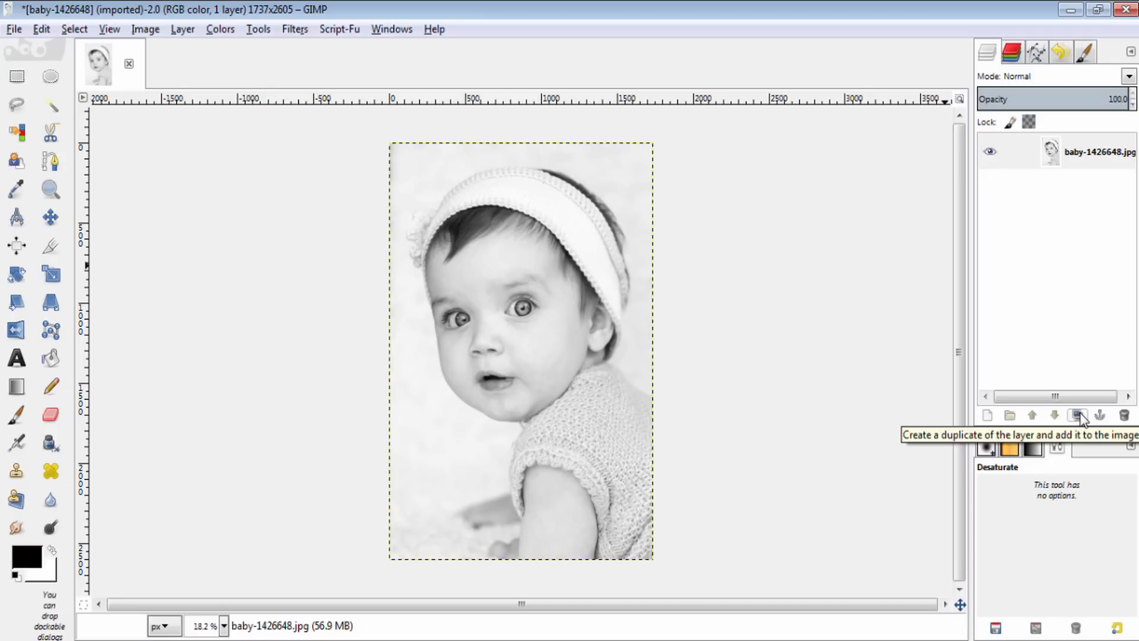
Duplicate the grey photo layer and start inverting the top copy via Colors.
click(1079, 415)
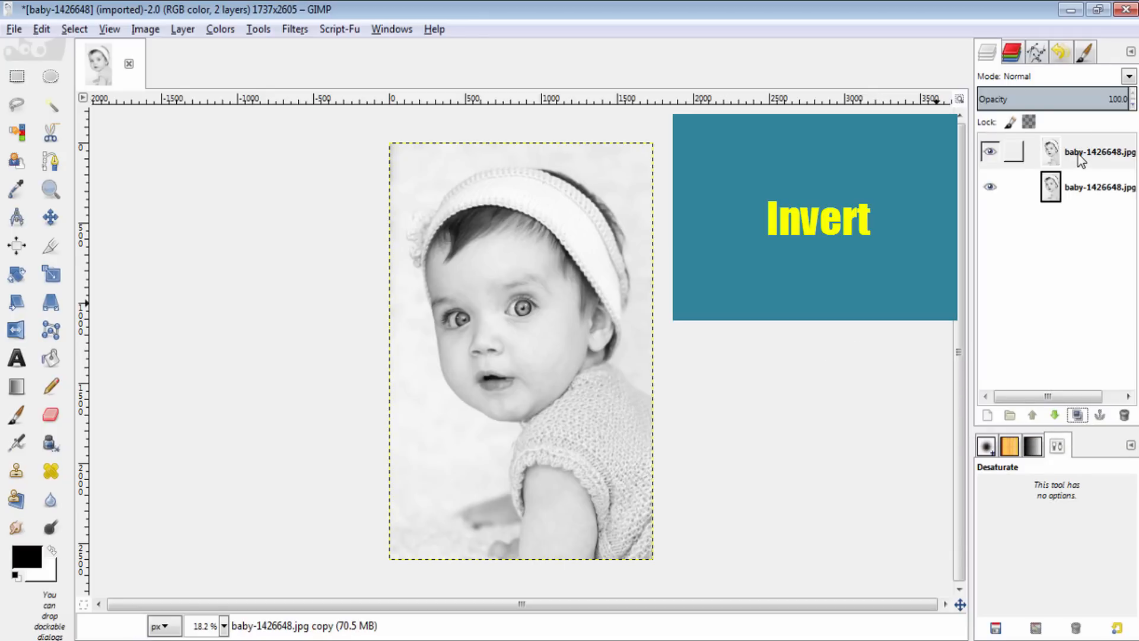
click(220, 29)
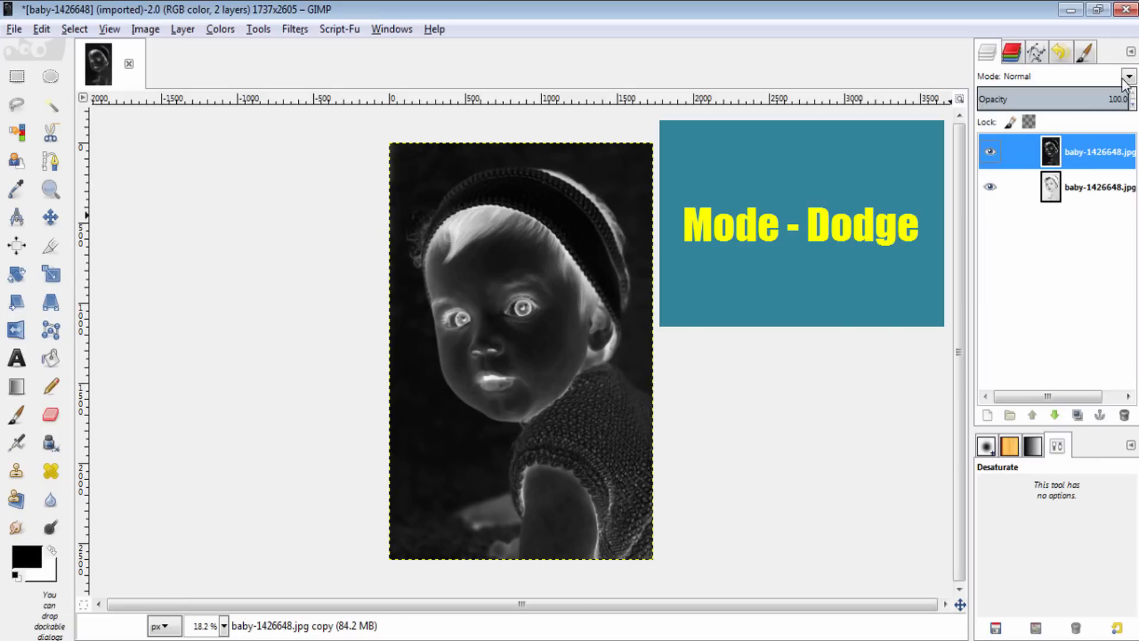
Set the inverted top layer's blending mode to Dodge.
click(1128, 75)
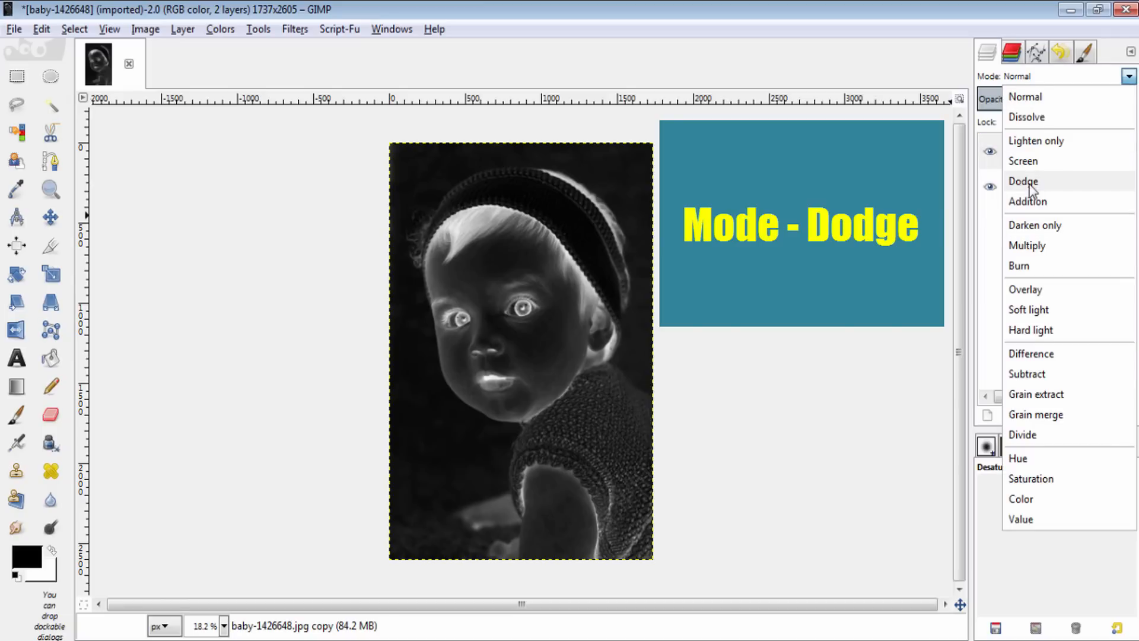
click(1023, 181)
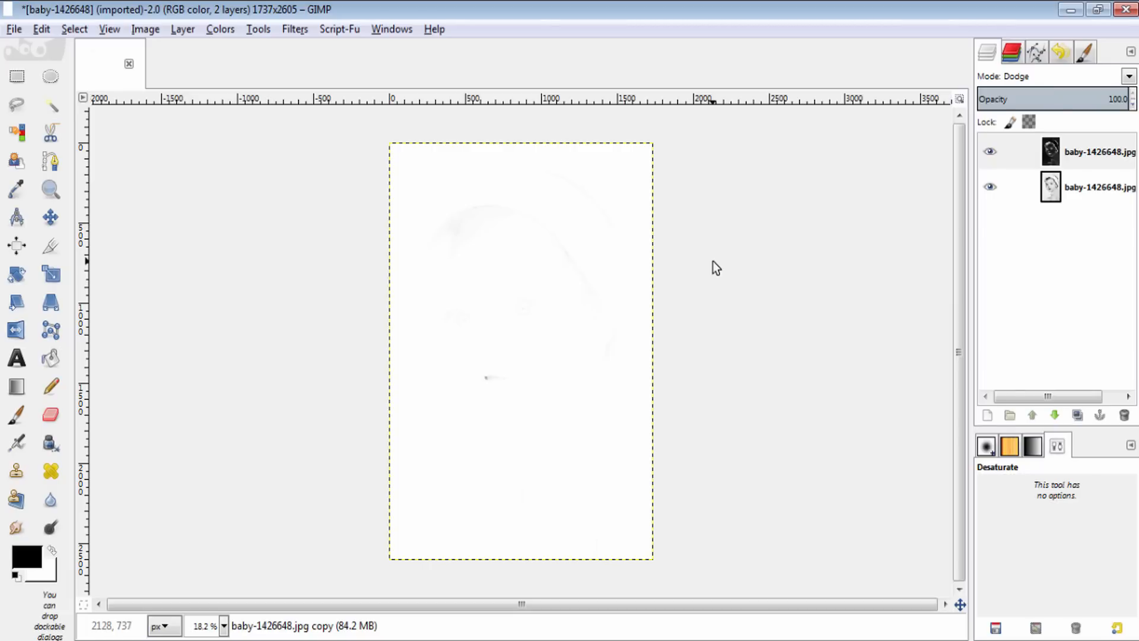
mouse_move(667, 138)
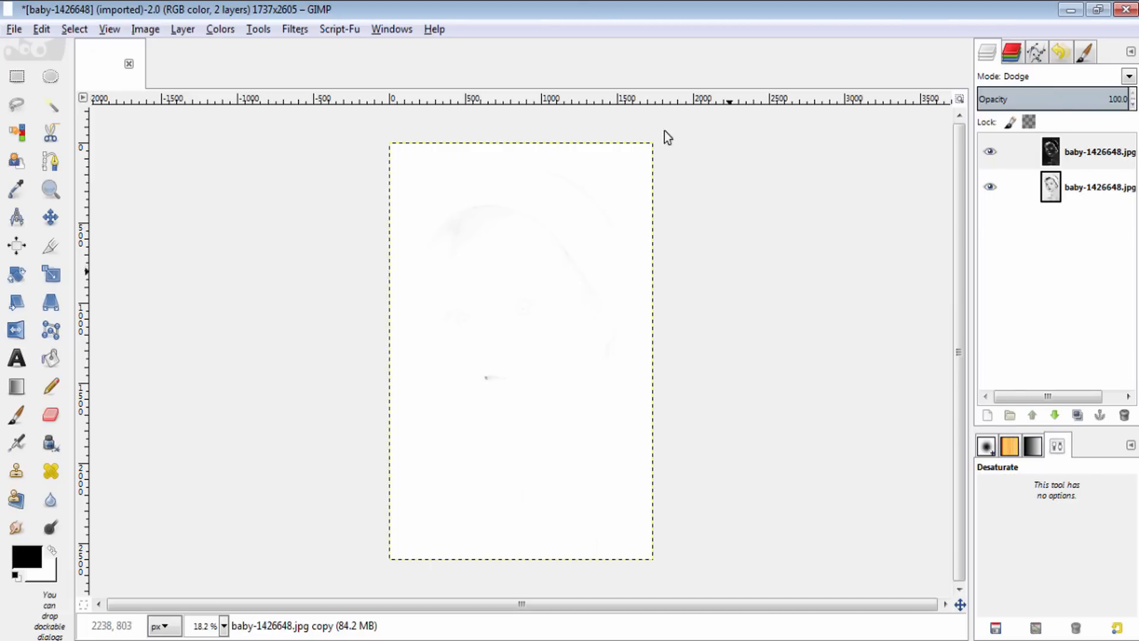
Apply a Gaussian blur with a 40 px radius to the dodge layer.
click(295, 29)
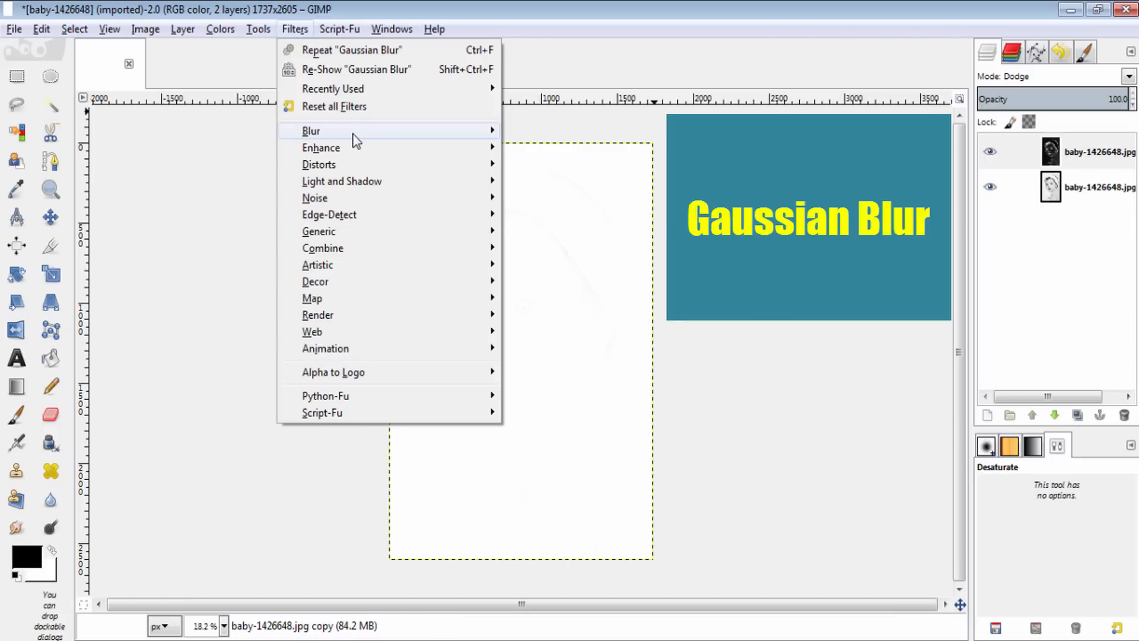
mouse_move(311, 131)
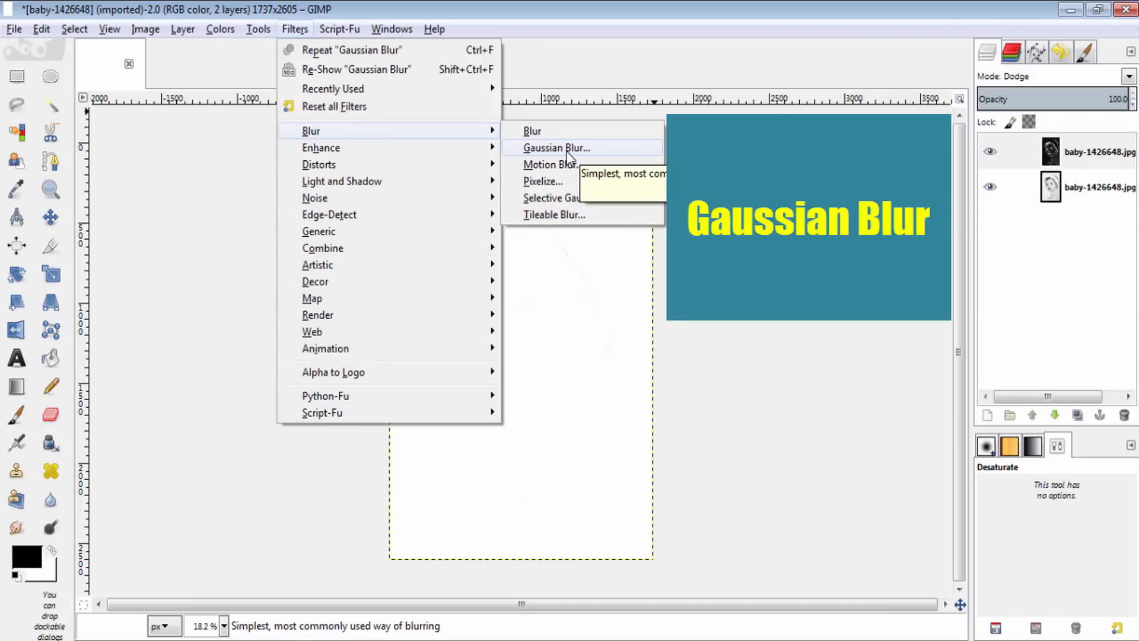
click(557, 147)
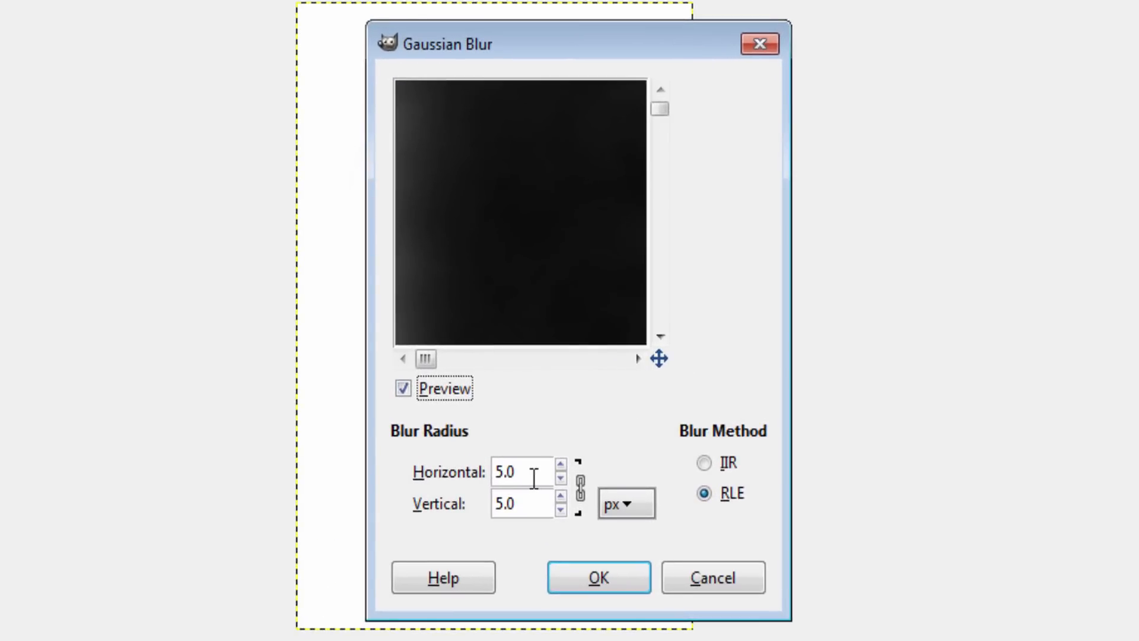
triple_click(520, 472)
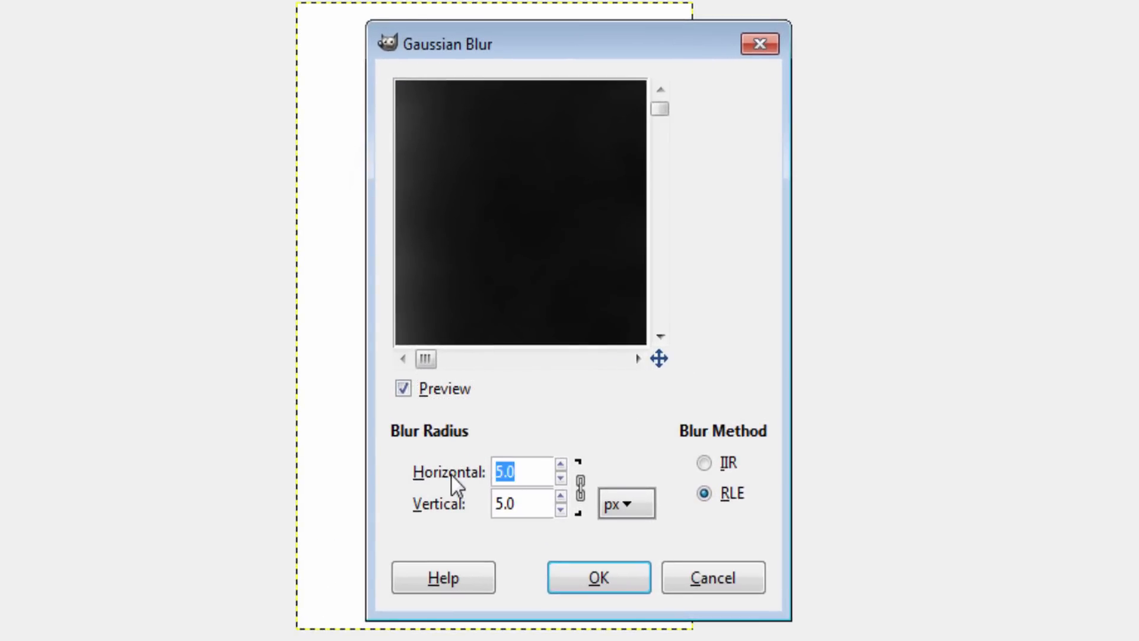
text(40)
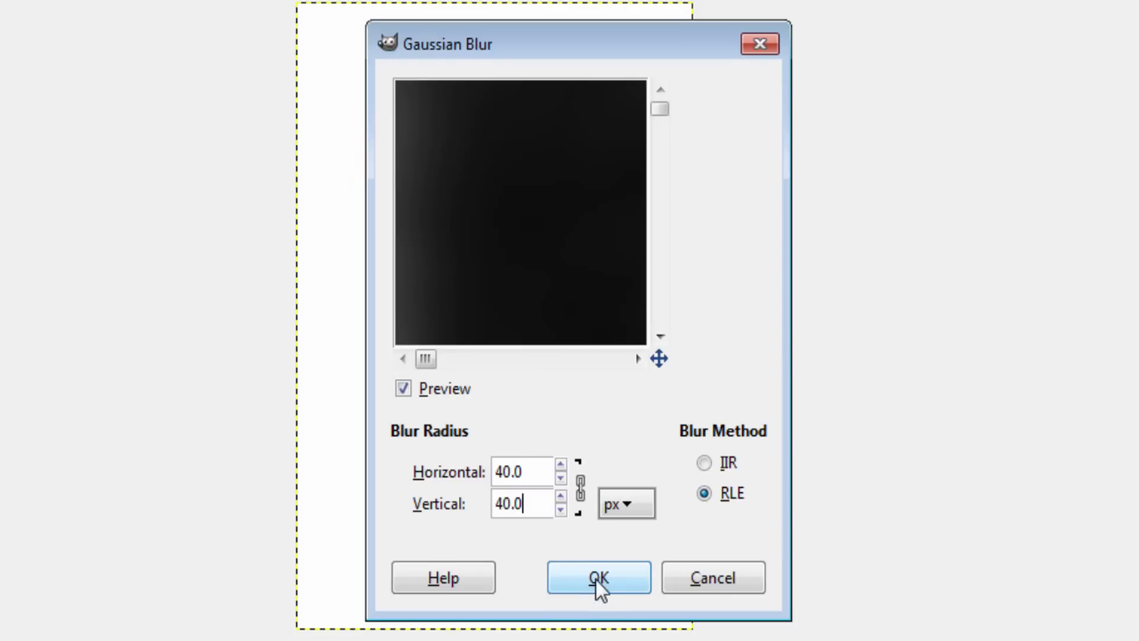
click(598, 577)
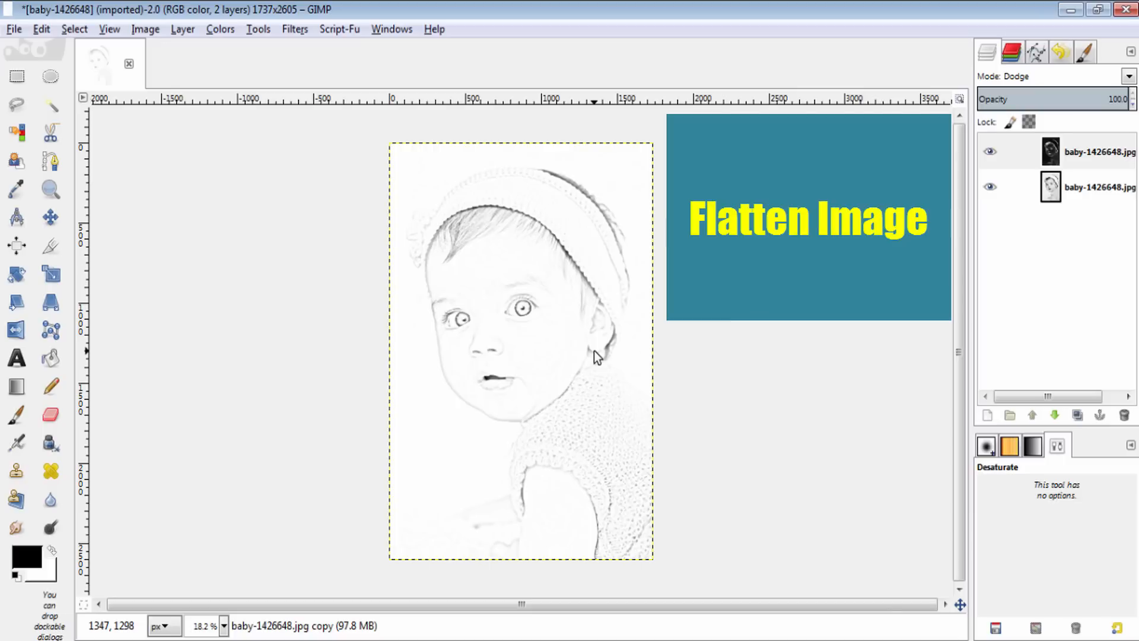
mouse_move(100, 42)
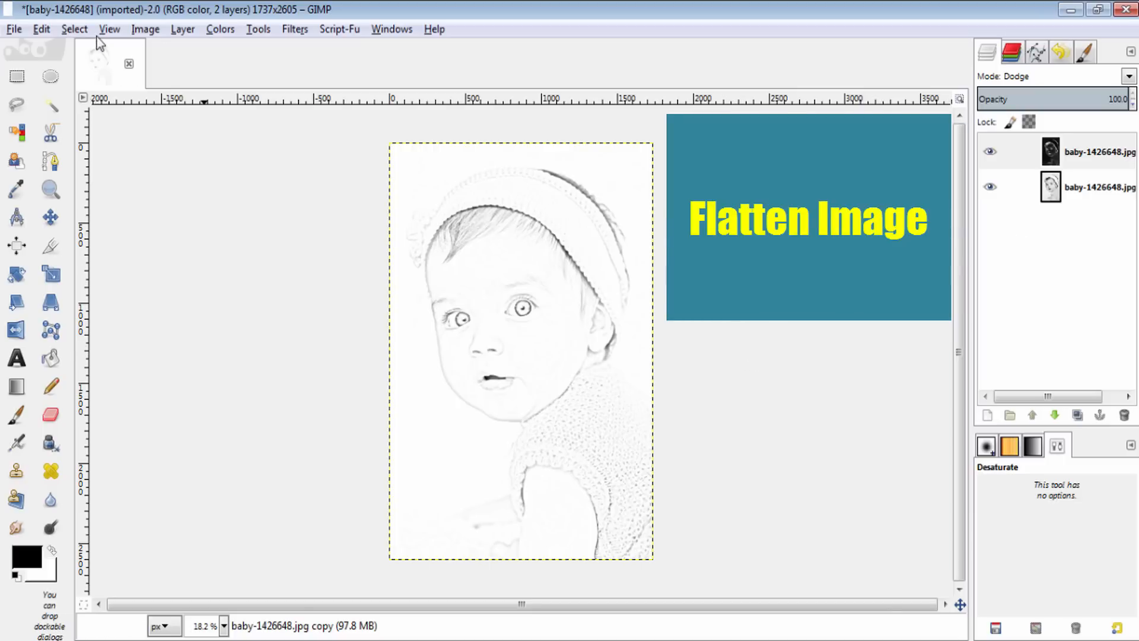
Flatten the image into one sketch layer and duplicate that layer.
click(144, 29)
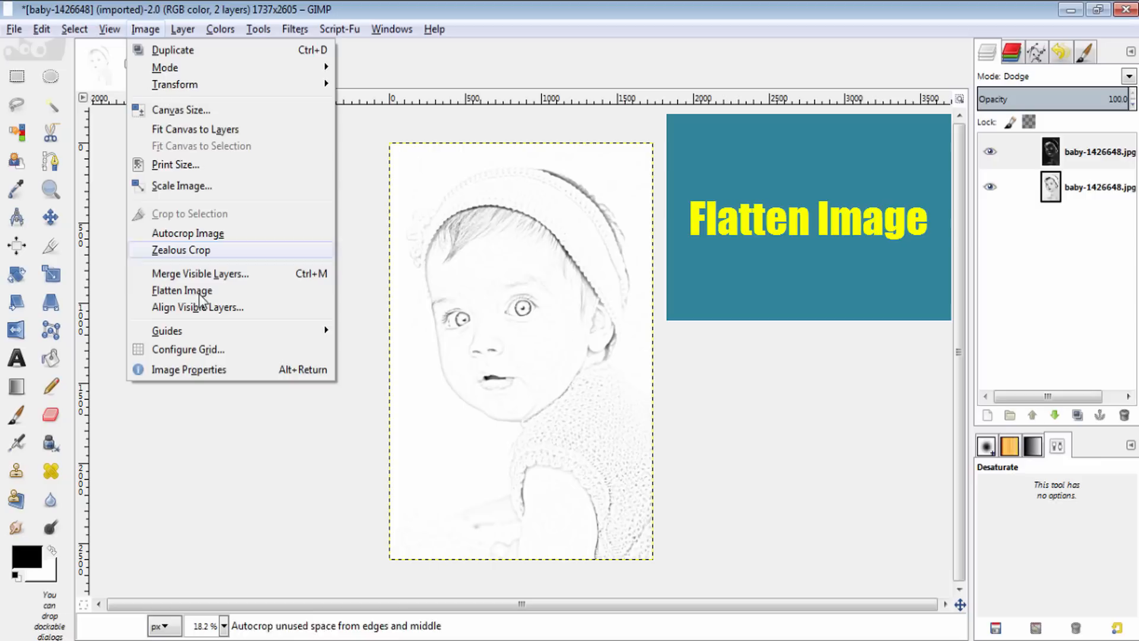
click(182, 290)
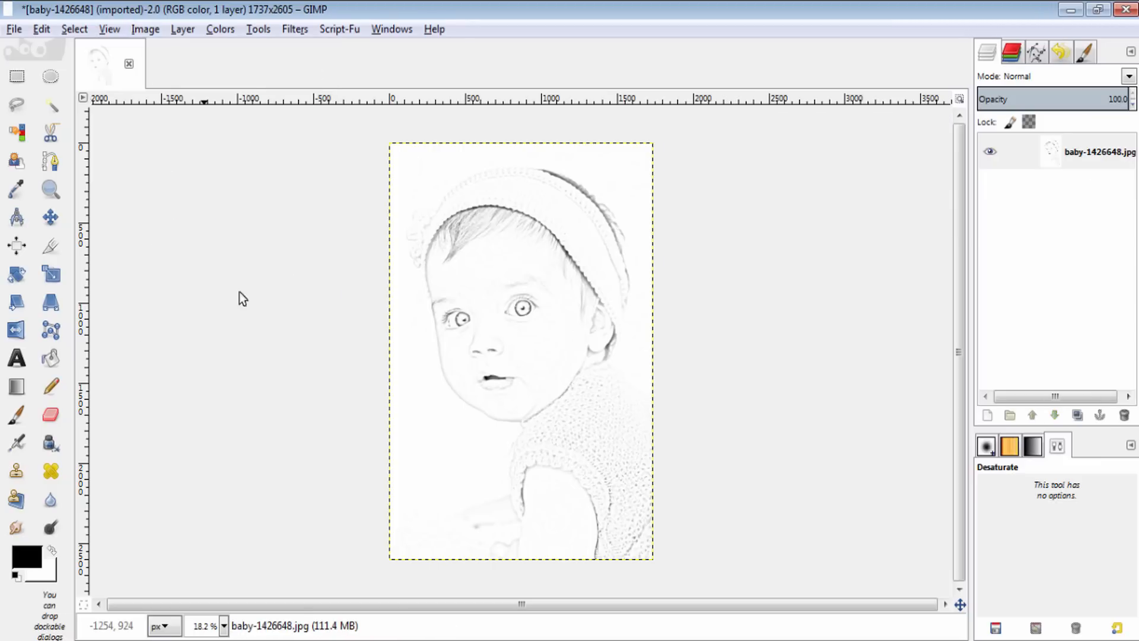
mouse_move(493, 326)
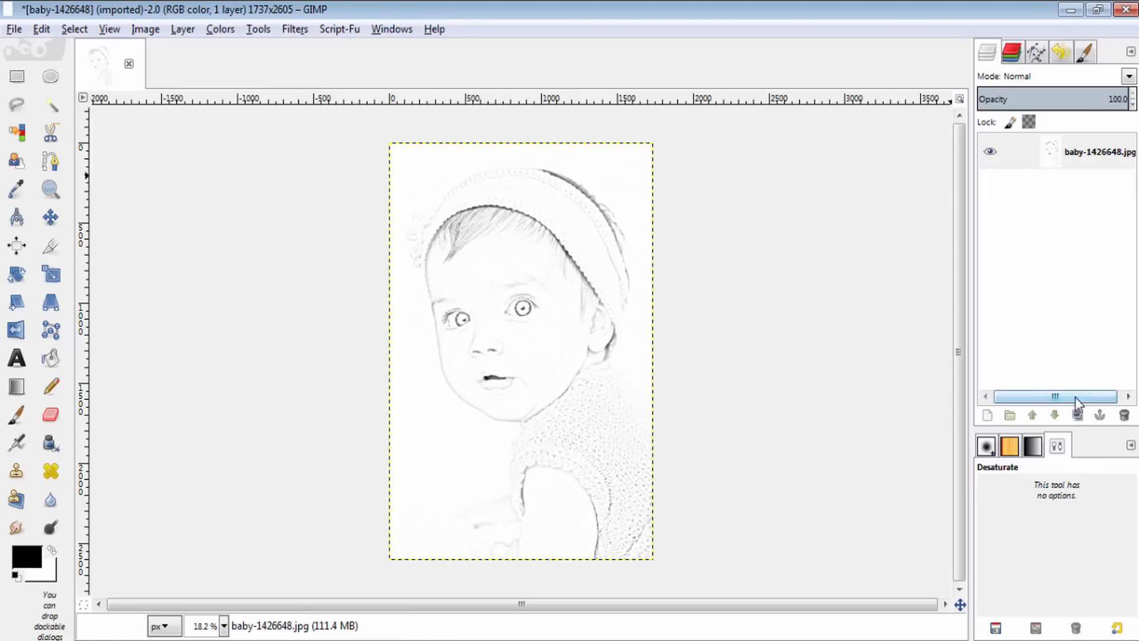
click(1076, 415)
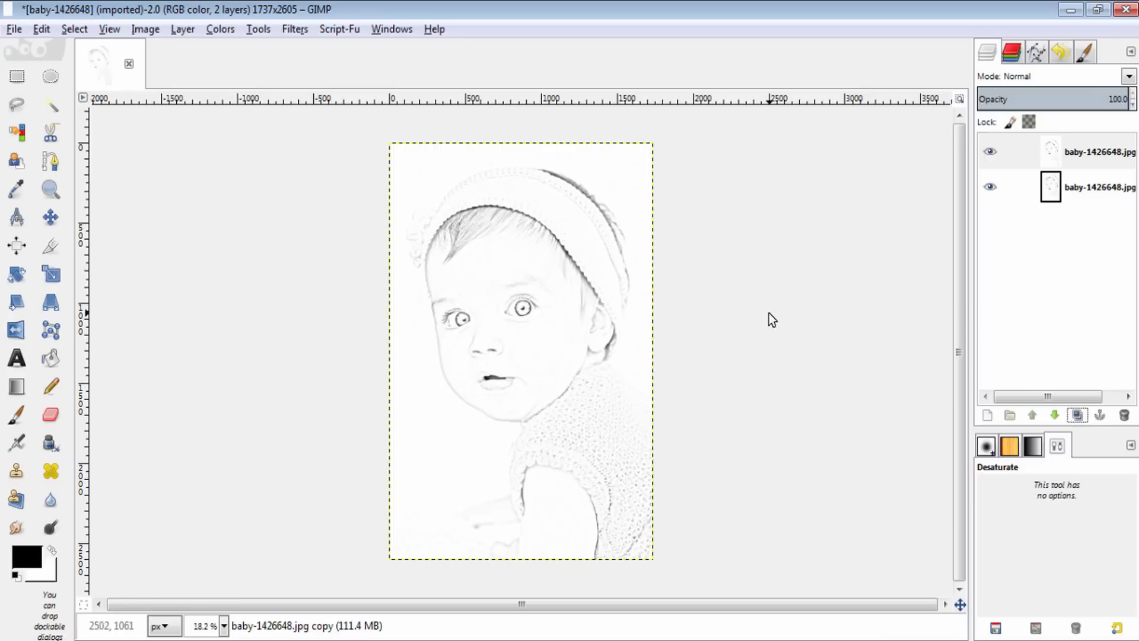
mouse_move(770, 318)
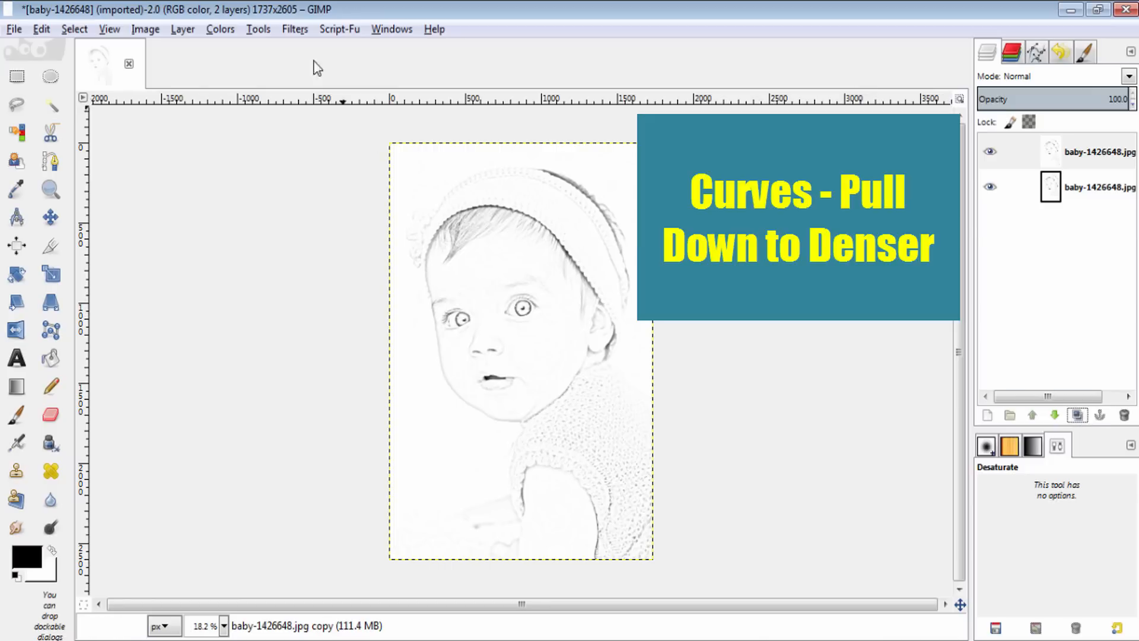
Bow the Value curve's midtones downward in Curves to darken the pencil lines.
click(220, 29)
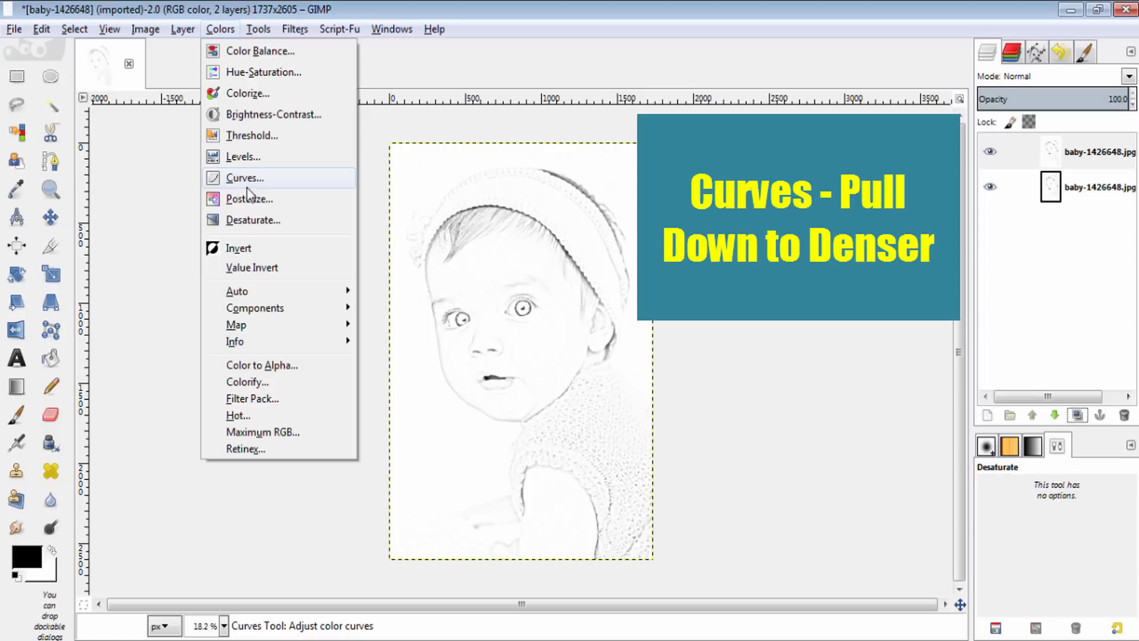
click(244, 177)
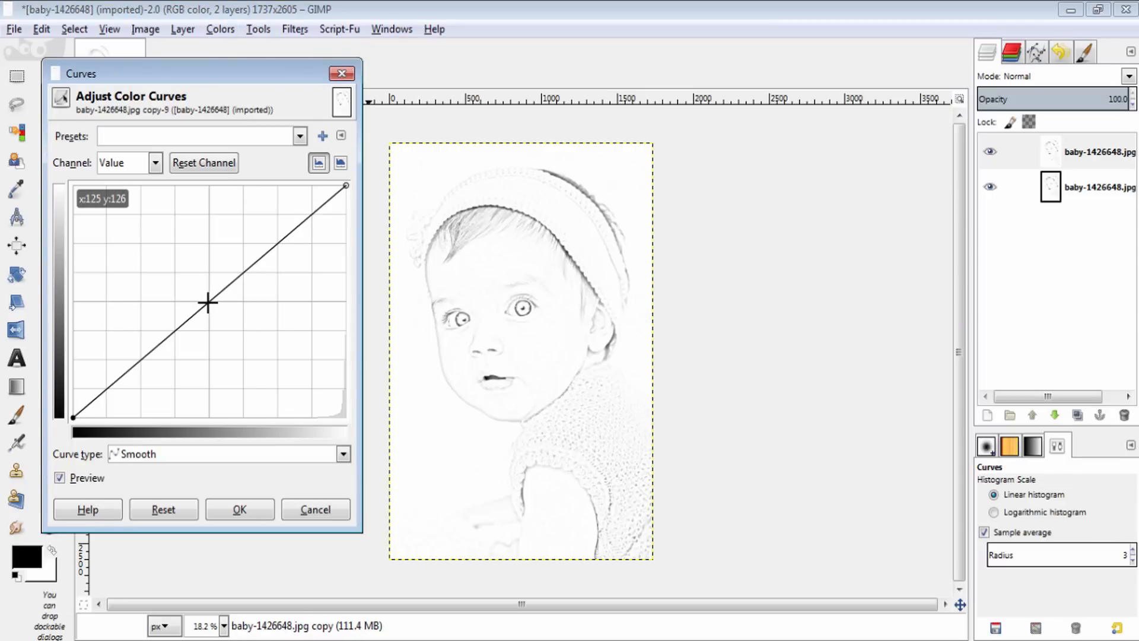
drag(207, 303, 239, 356)
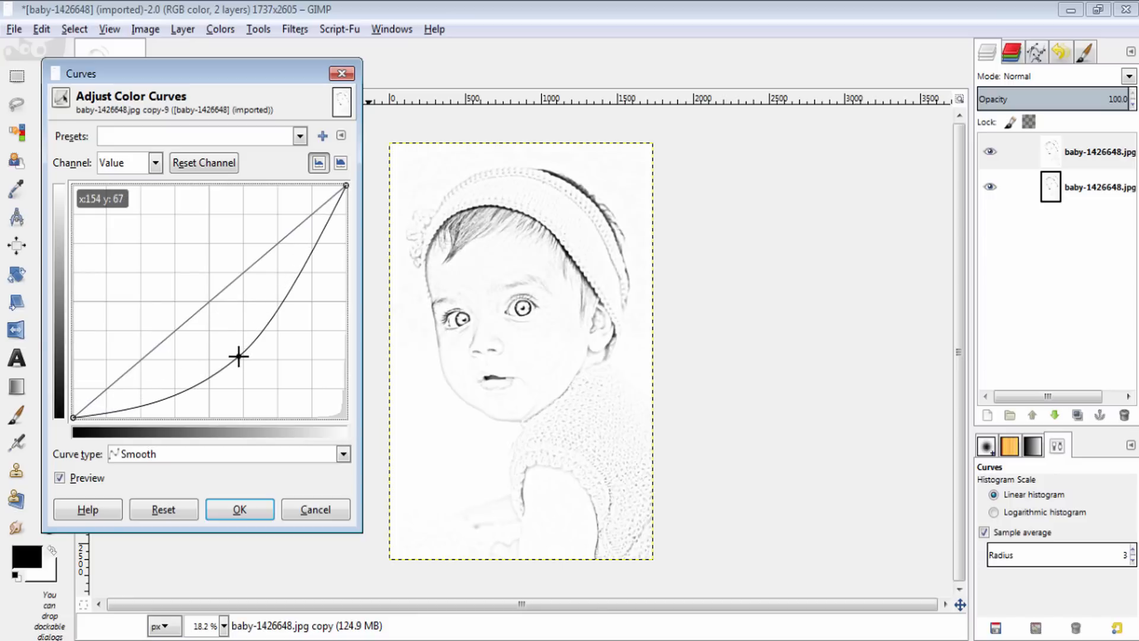
drag(239, 357, 247, 371)
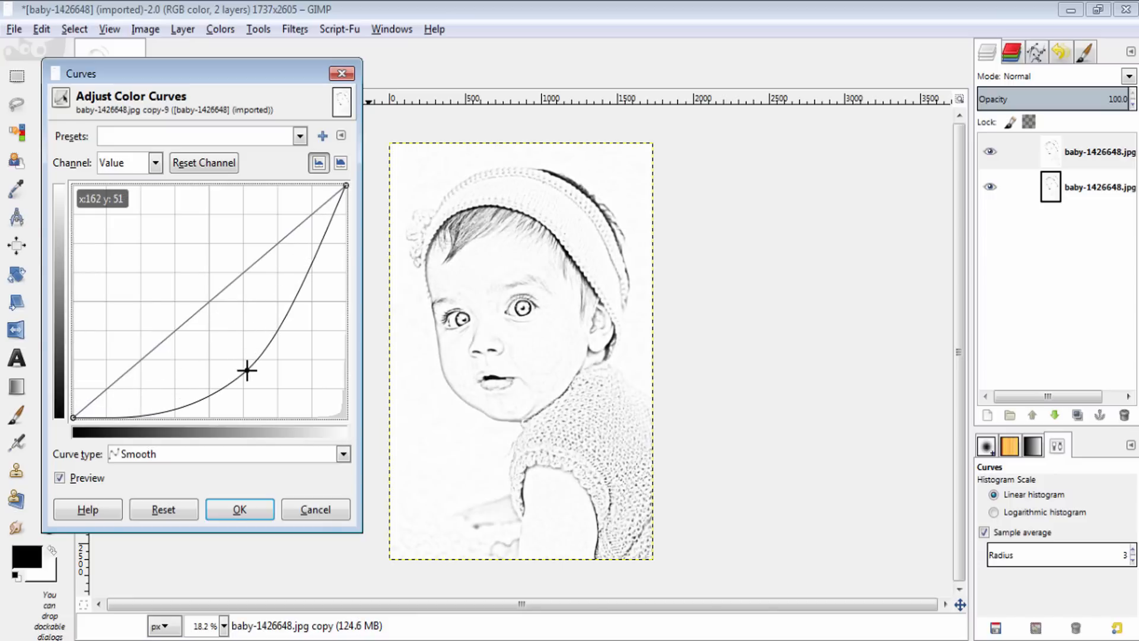
drag(247, 371, 252, 366)
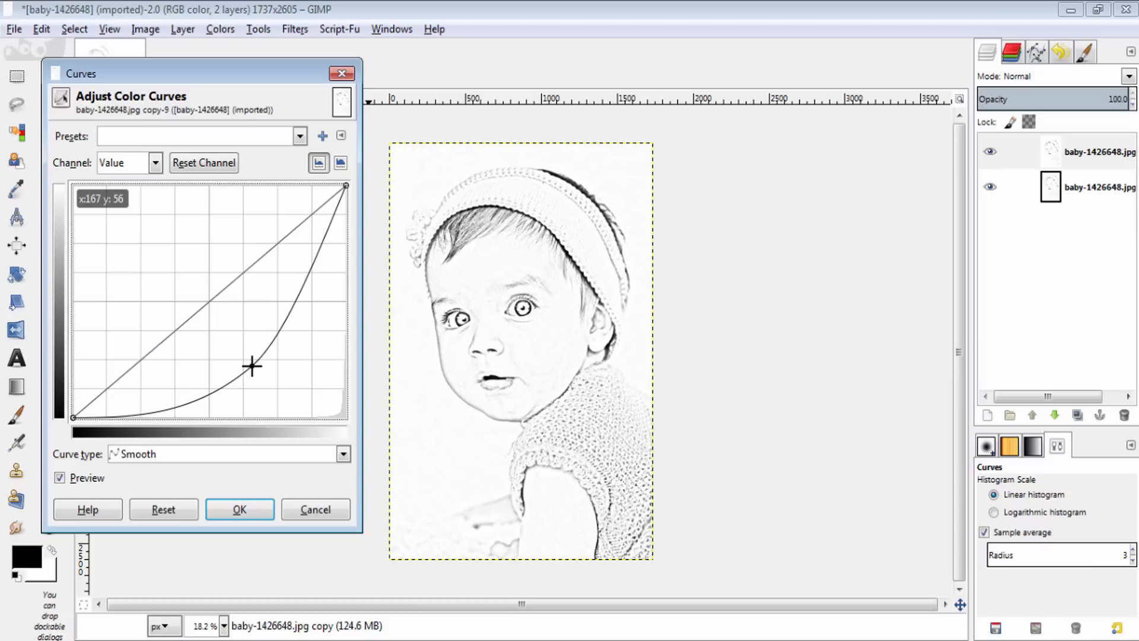
drag(252, 365, 246, 361)
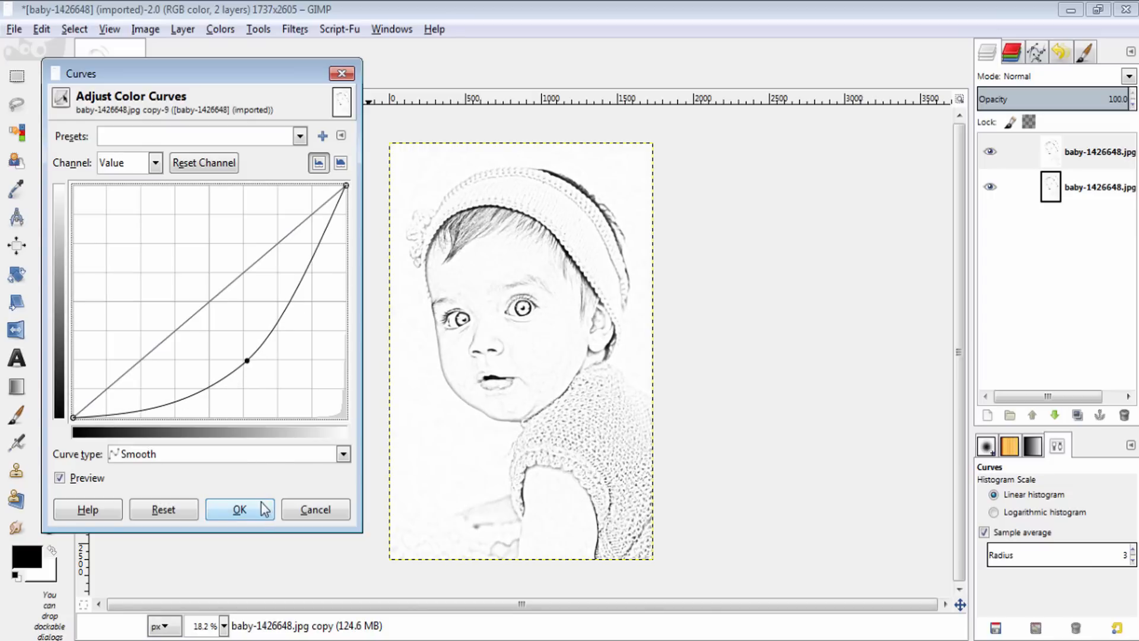
click(239, 509)
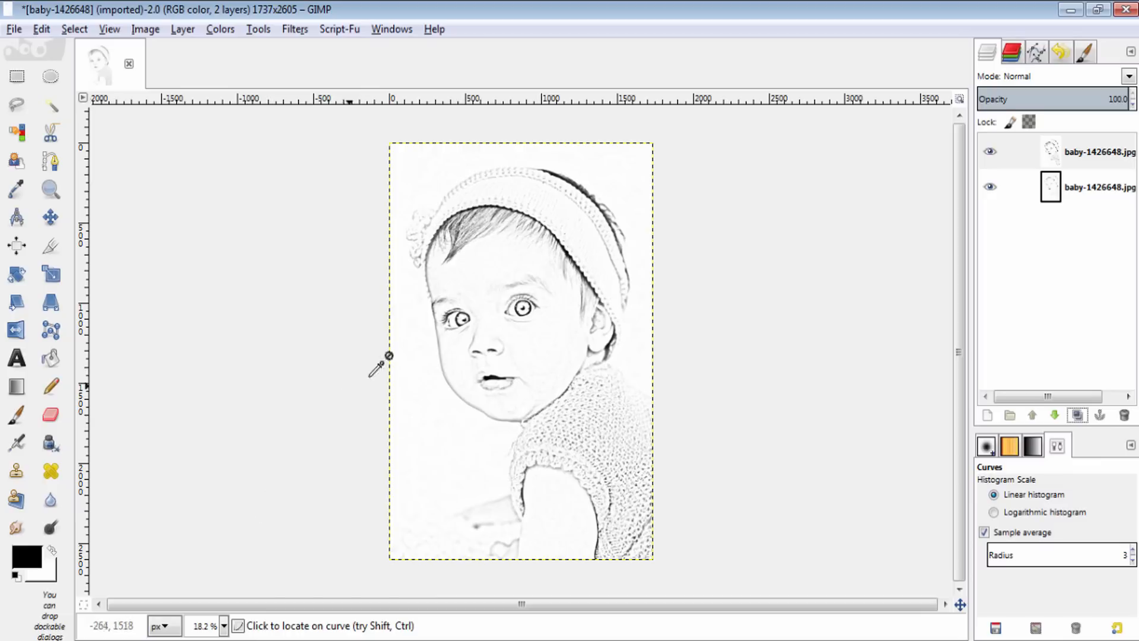
mouse_move(327, 396)
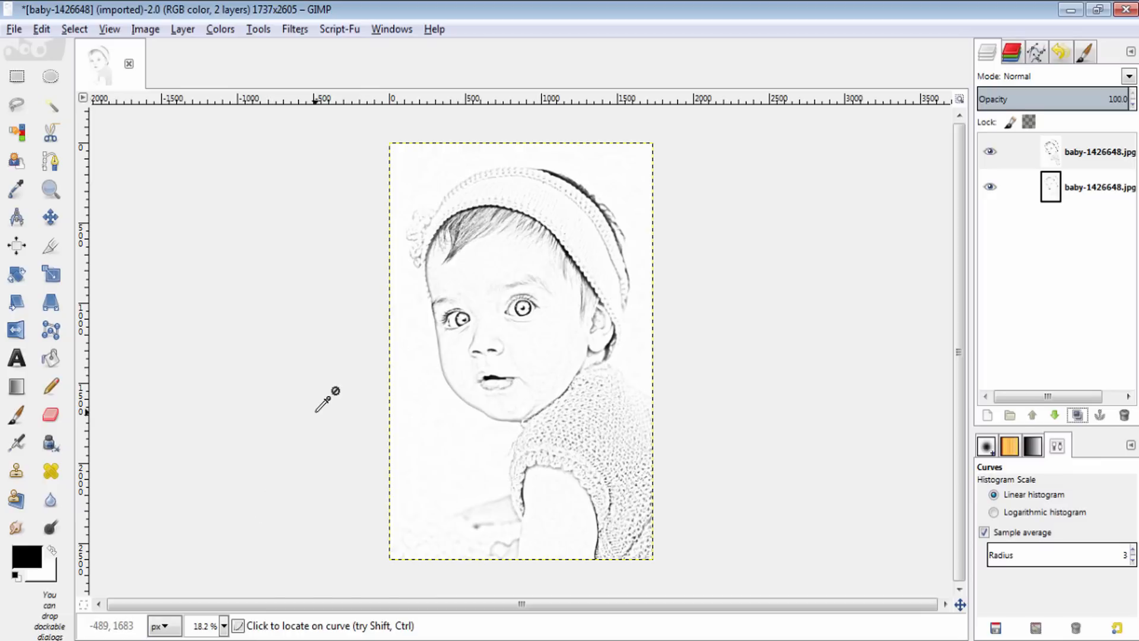